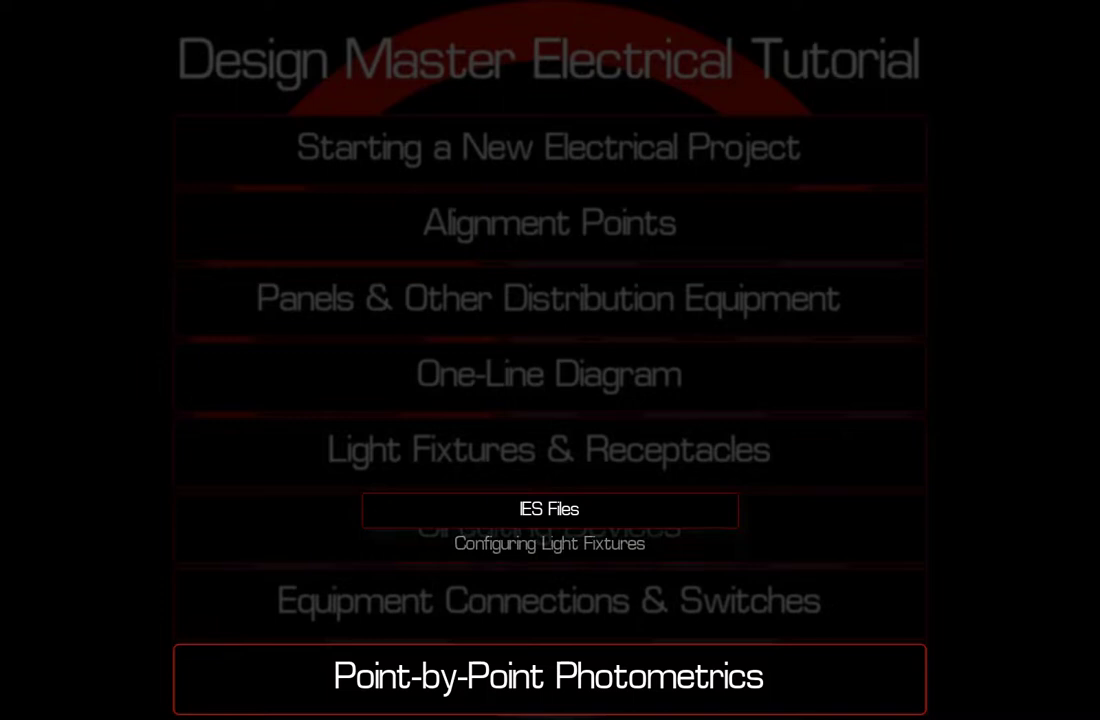
Open the Light Fixture Project Schedule at callout S, the single pole fixture
{"action": "left_click", "coordinate": [549, 509]}
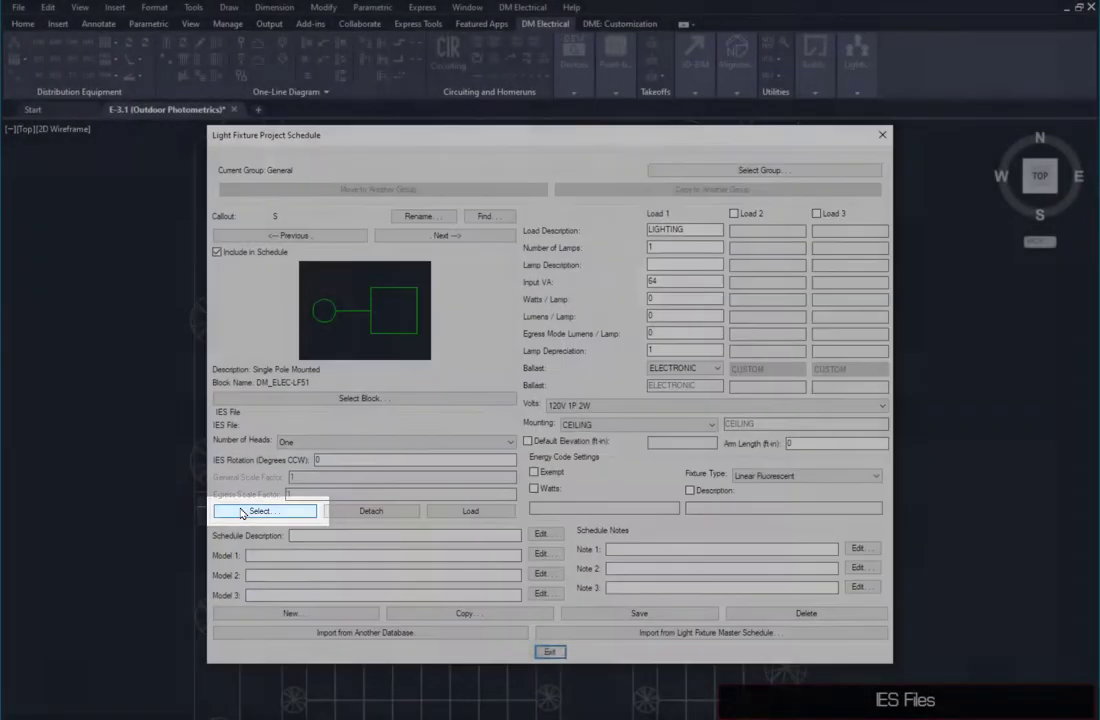
Give fixture S the 400watt.ies data with POLE mounting and save
{"action": "left_click", "coordinate": [264, 511]}
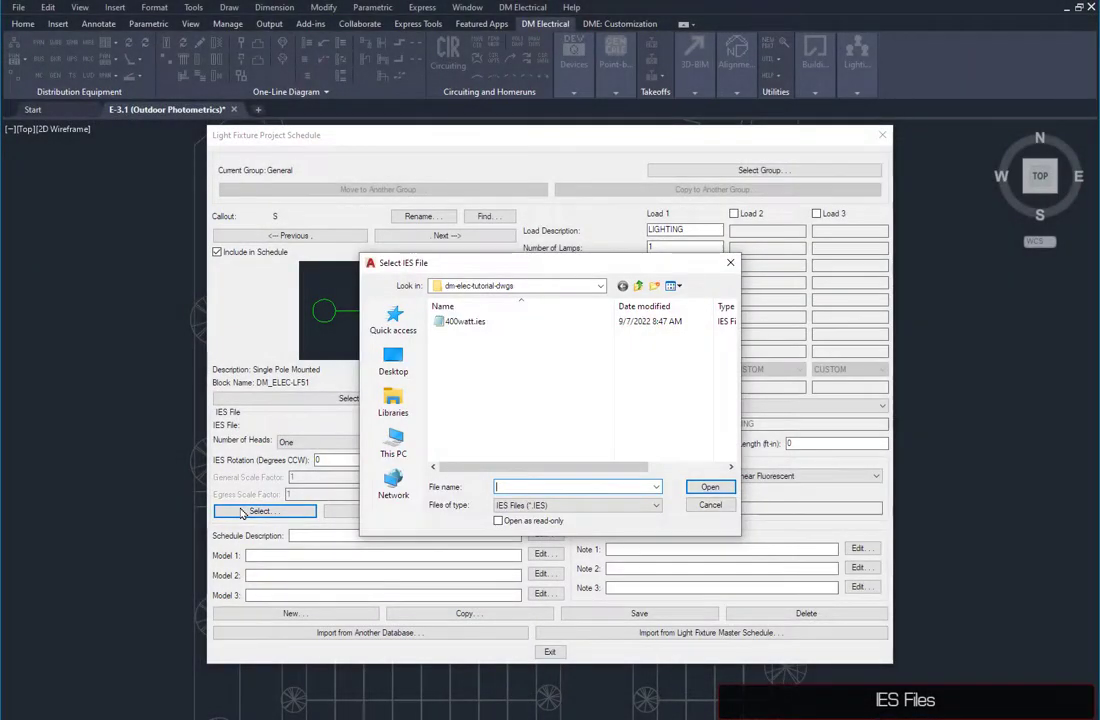
{"action": "left_click", "coordinate": [710, 486]}
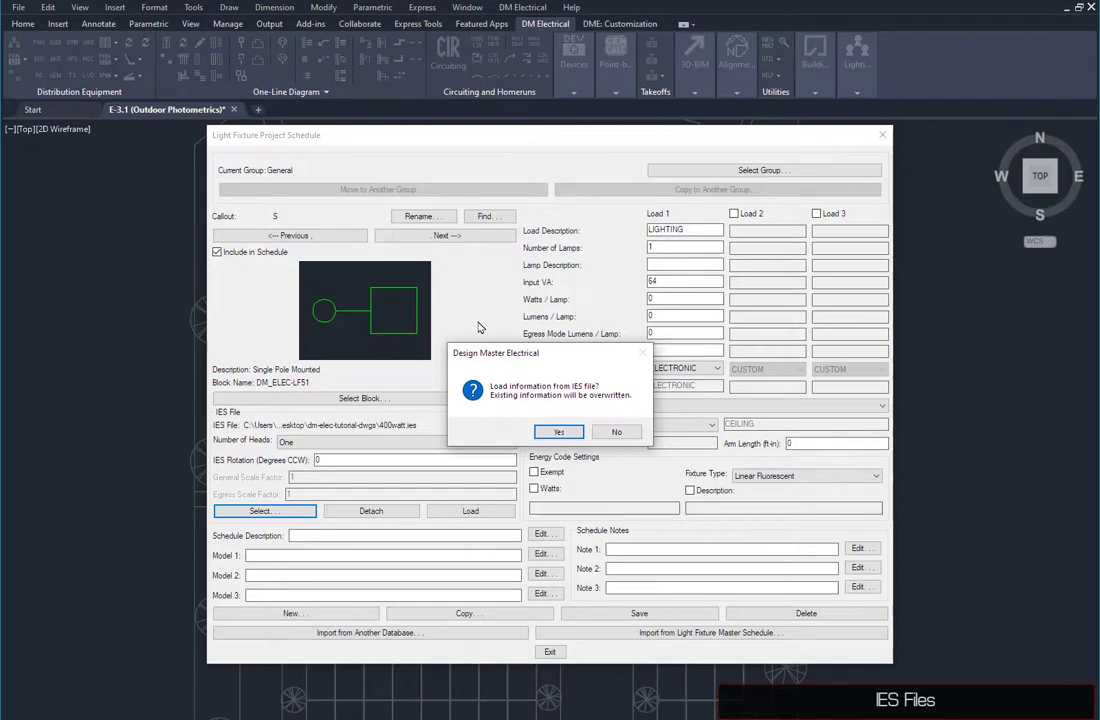
{"action": "mouse_move", "coordinate": [494, 348]}
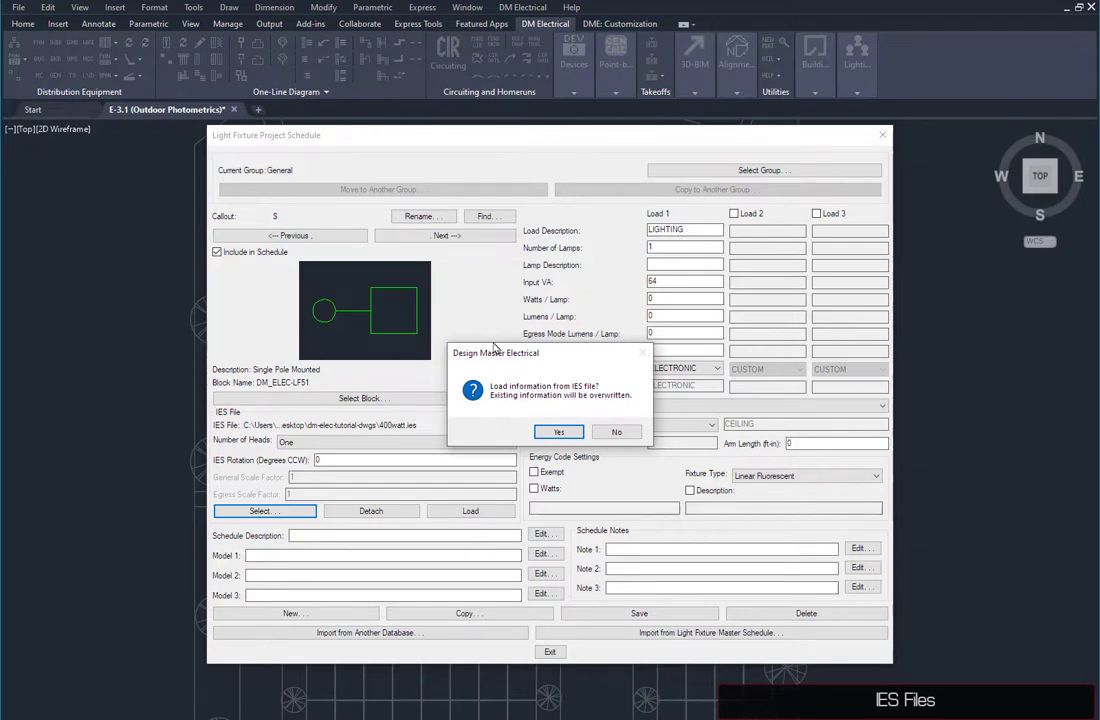
{"action": "left_click", "coordinate": [558, 431]}
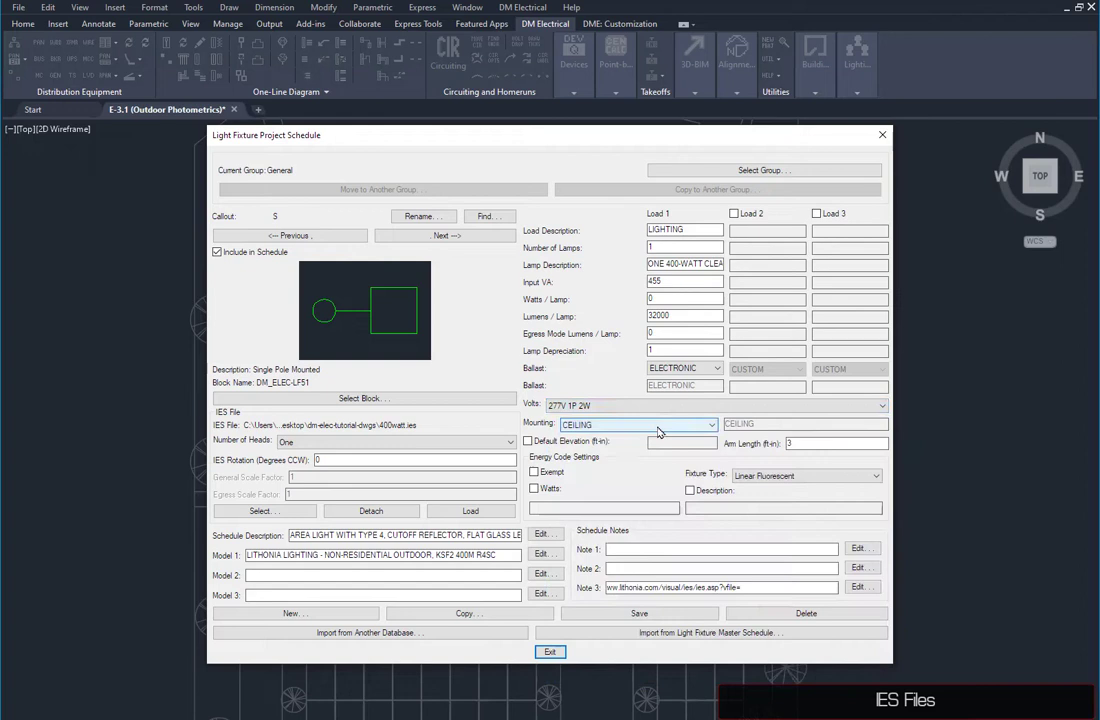
{"action": "left_click", "coordinate": [638, 424]}
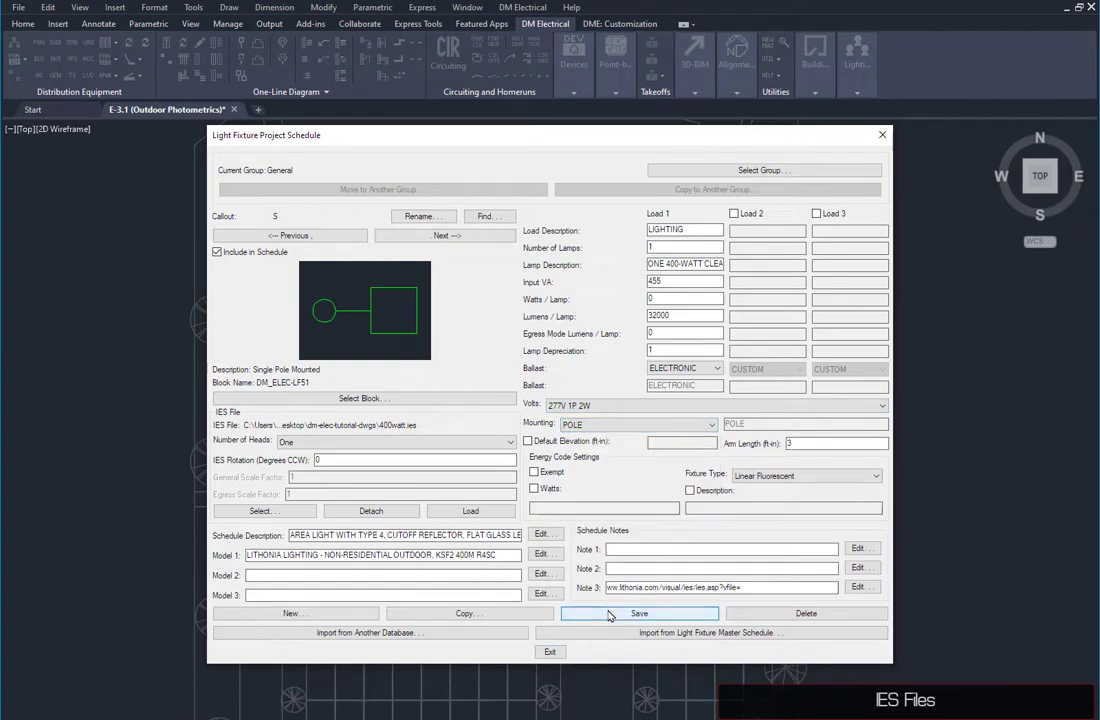
{"action": "left_click", "coordinate": [468, 613]}
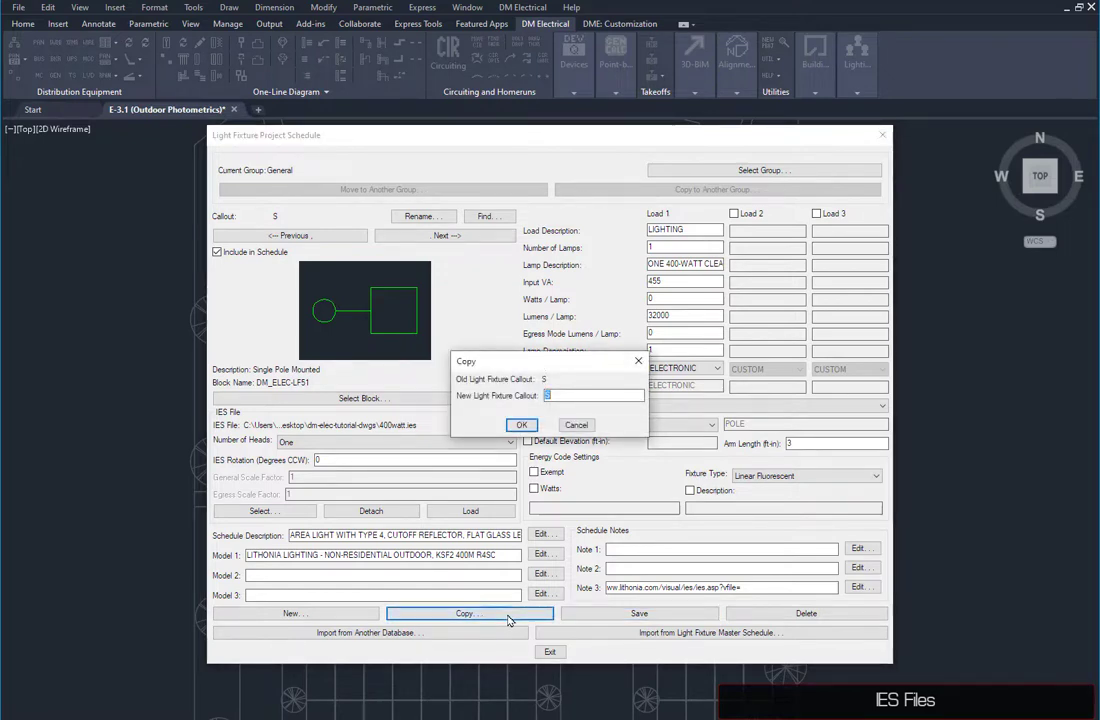
Create S2 with the Dual Pole Mounted 180 Offset block, two heads, and exit
{"action": "left_click", "coordinate": [521, 425]}
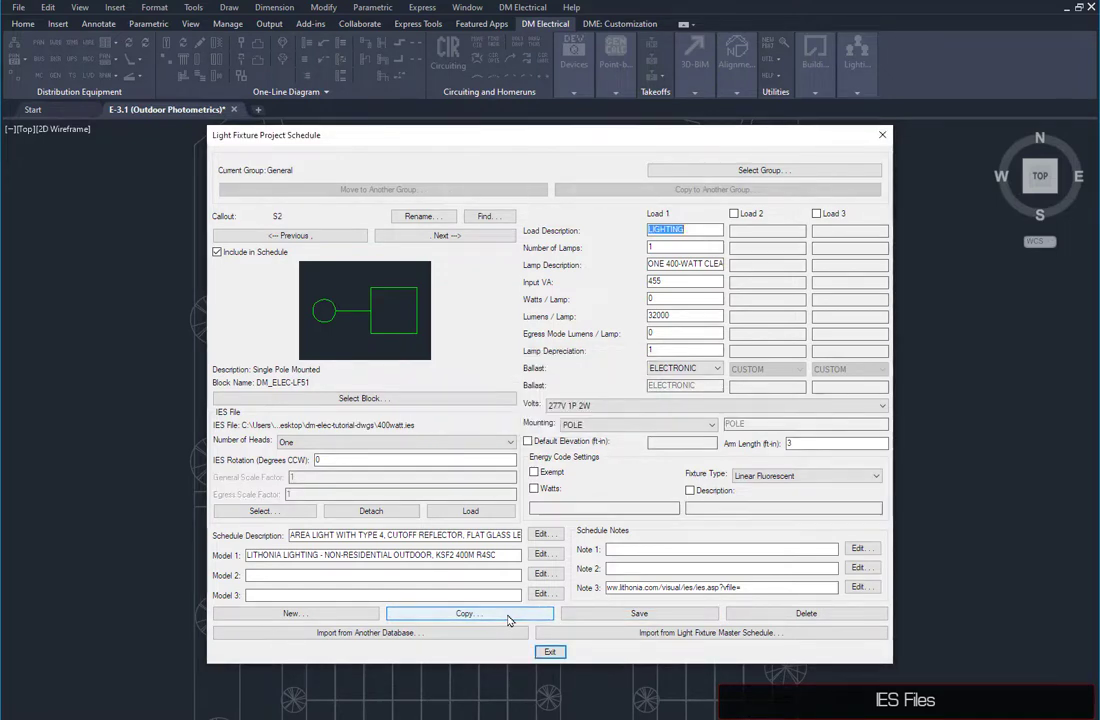
{"action": "mouse_move", "coordinate": [393, 398]}
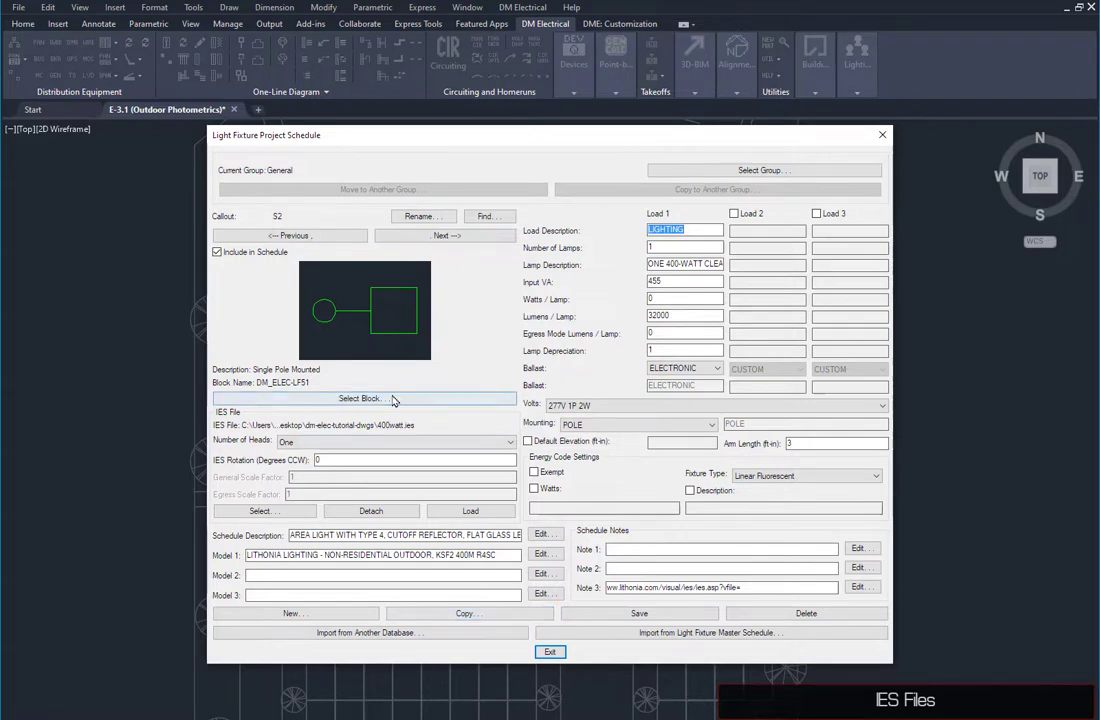
{"action": "left_click", "coordinate": [364, 398]}
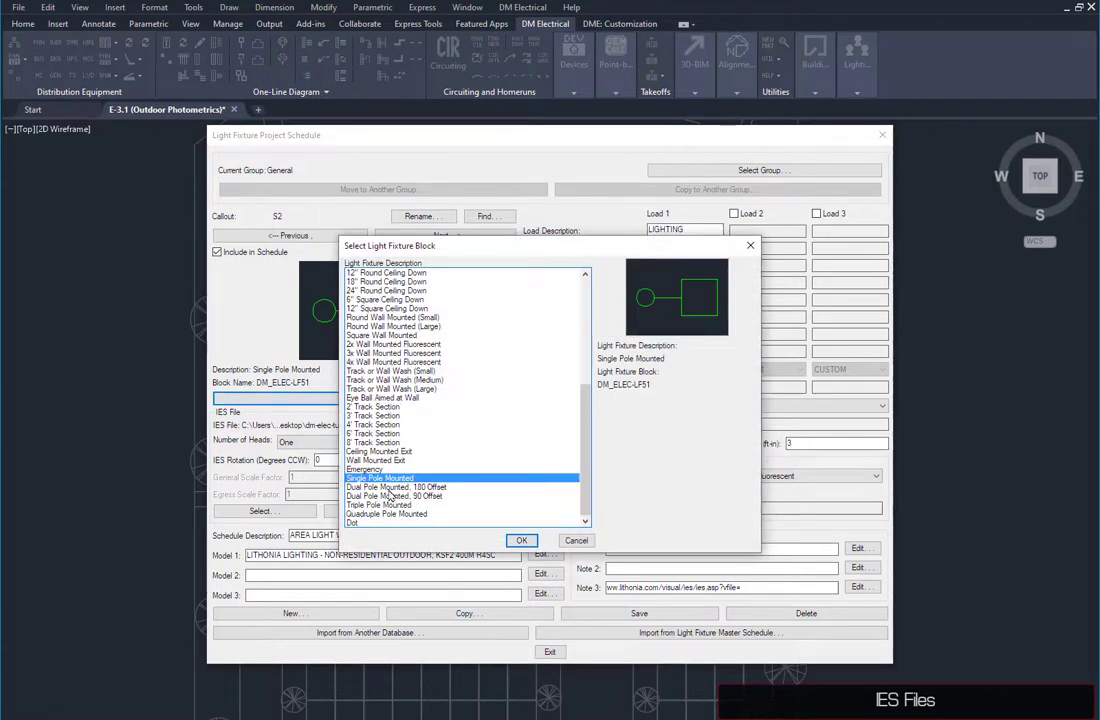
{"action": "left_click", "coordinate": [521, 540]}
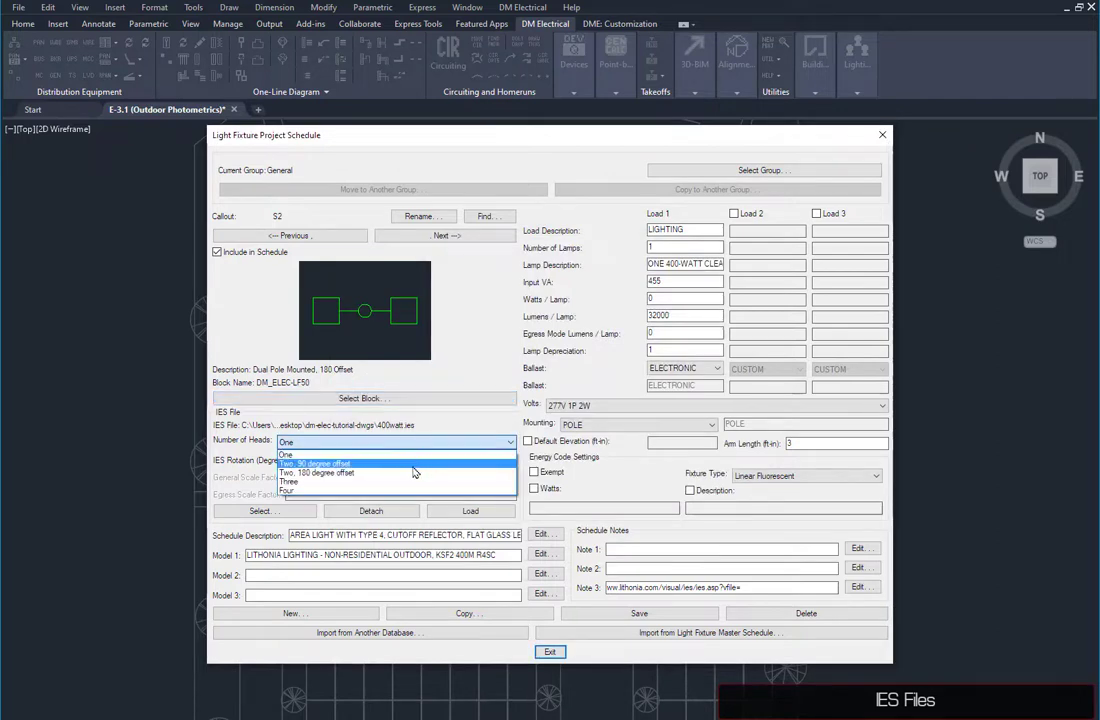
{"action": "left_click", "coordinate": [317, 472]}
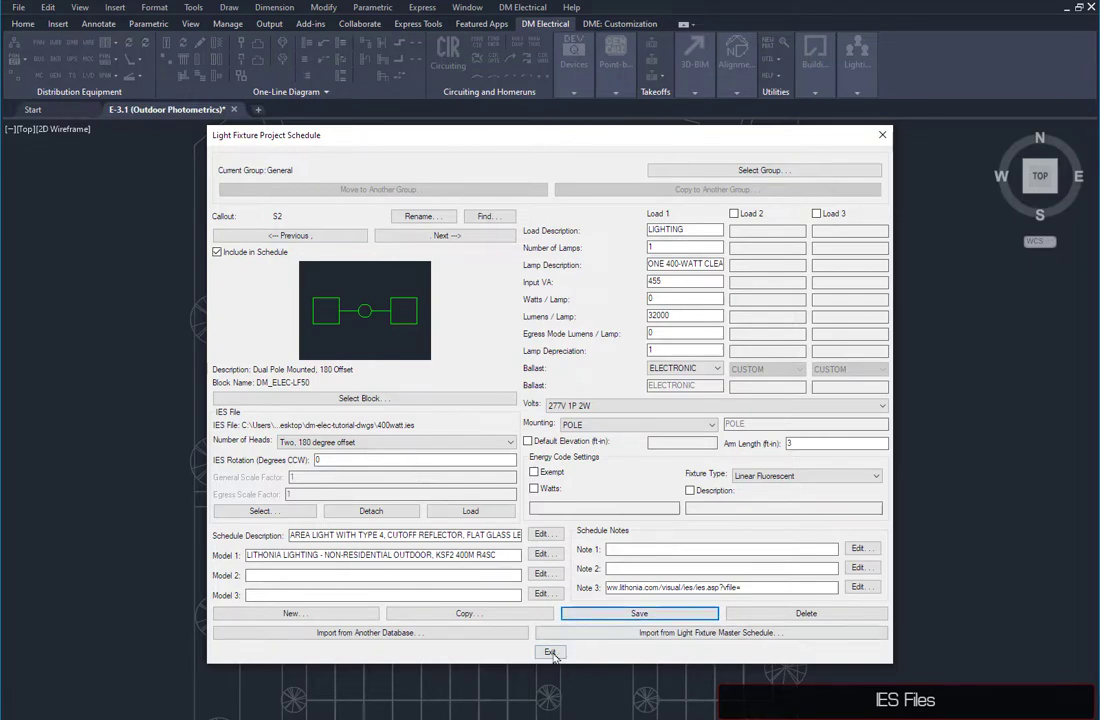
{"action": "left_click", "coordinate": [550, 651]}
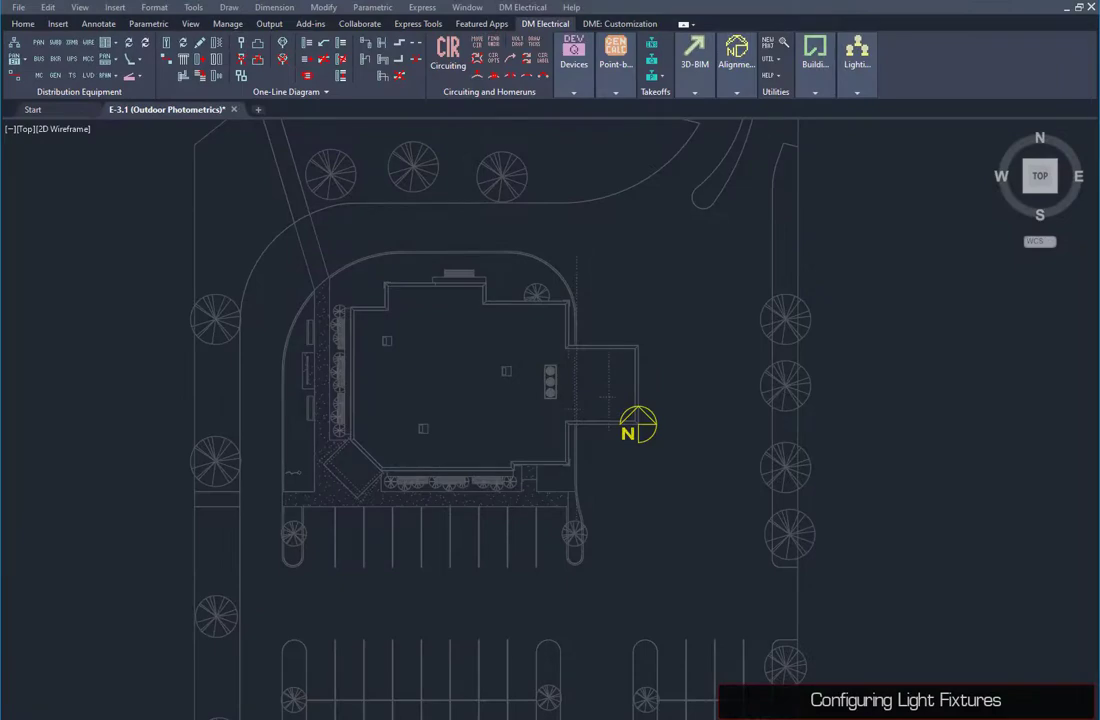
Place S and S2 pole fixtures at 20 ft along the bottom parking rows
{"action": "left_click", "coordinate": [574, 63]}
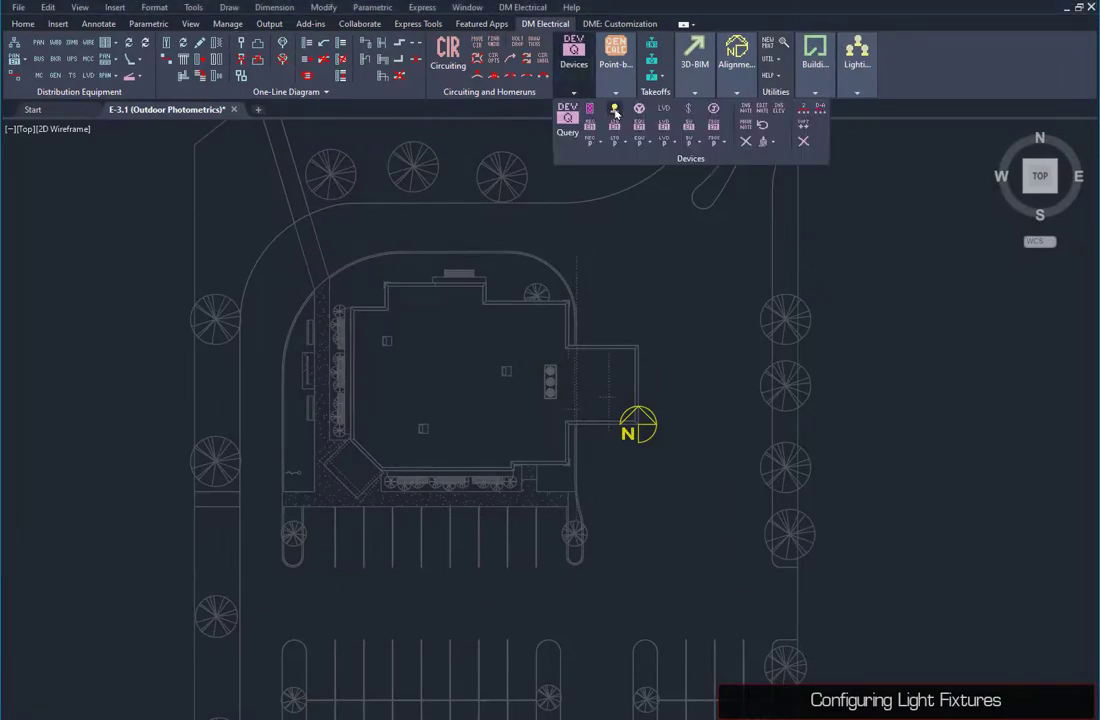
{"action": "left_click", "coordinate": [614, 113]}
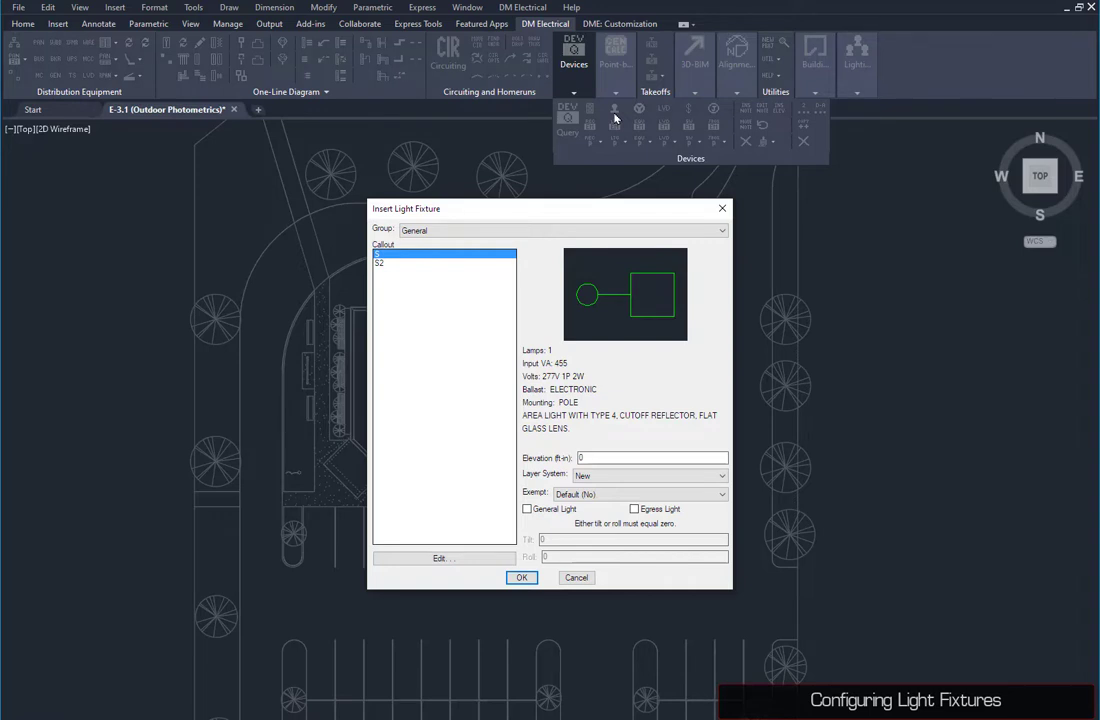
{"action": "mouse_move", "coordinate": [604, 365]}
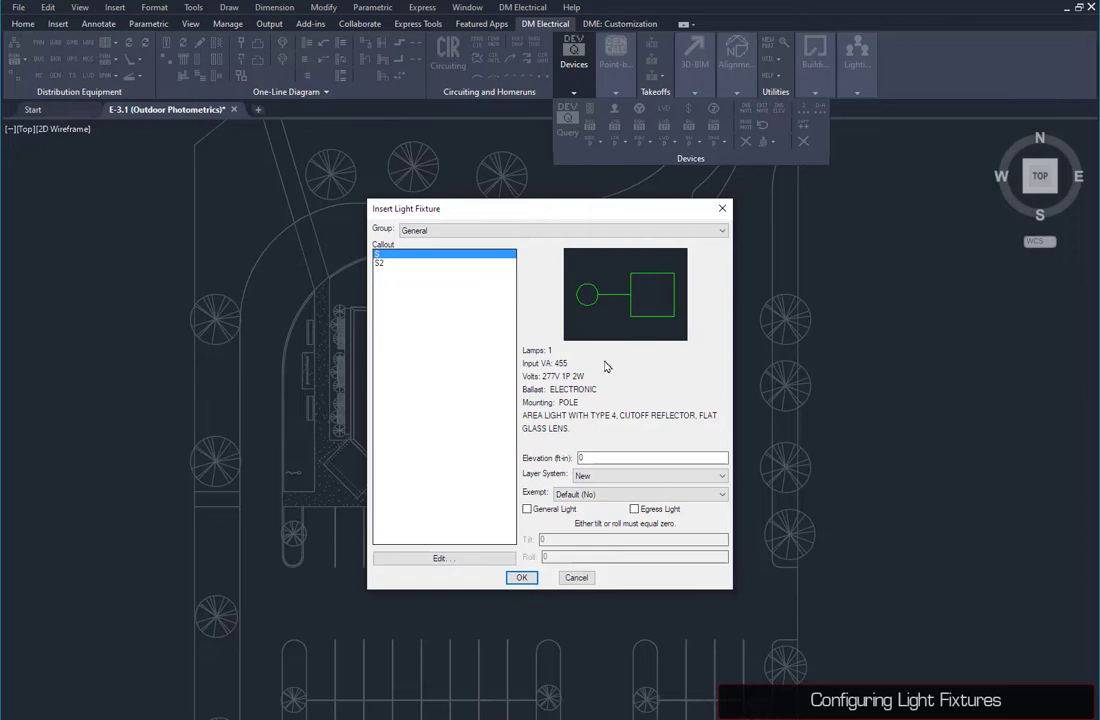
{"action": "type", "text": "20"}
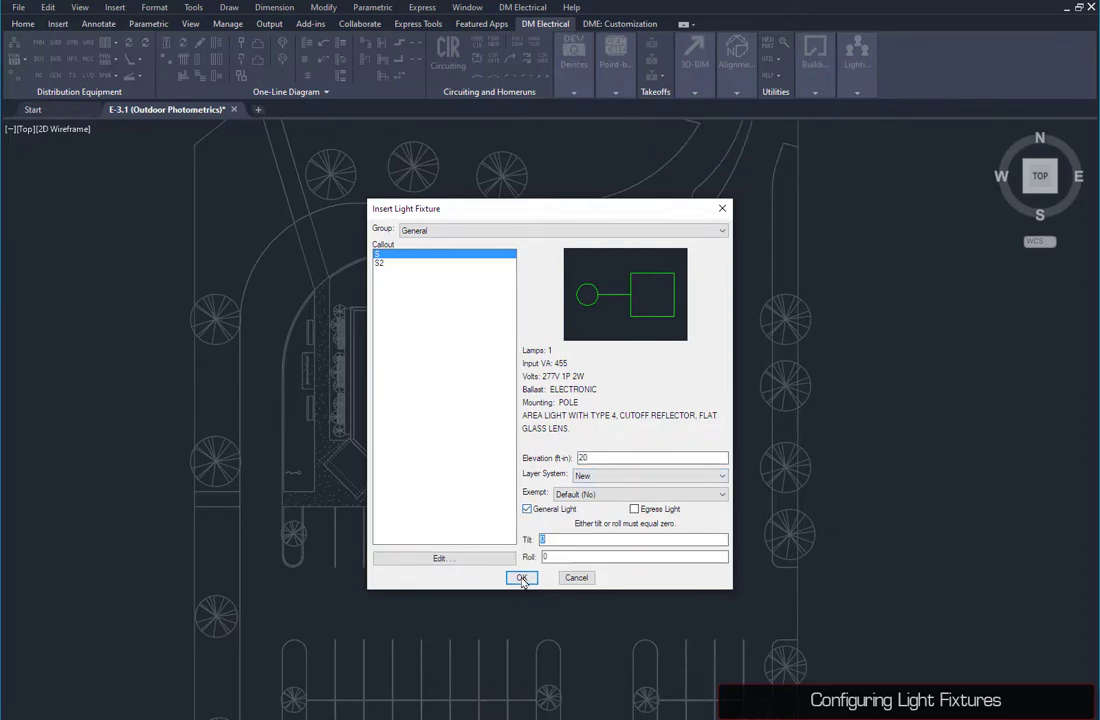
{"action": "left_click", "coordinate": [521, 578]}
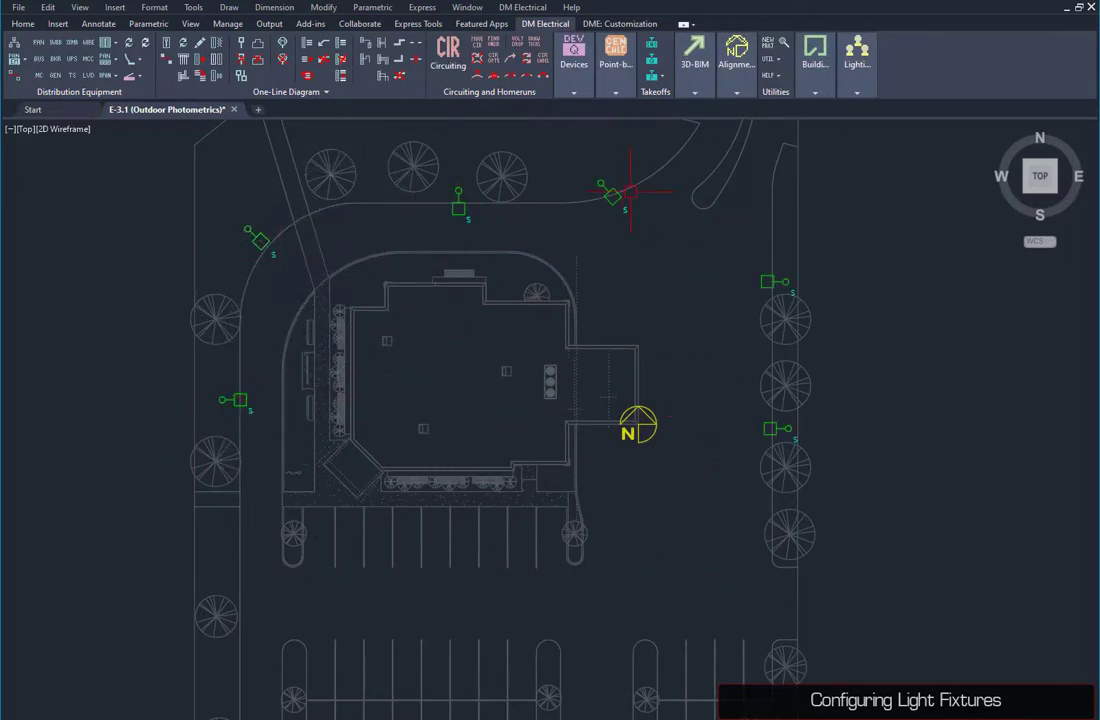
{"action": "left_click", "coordinate": [573, 60]}
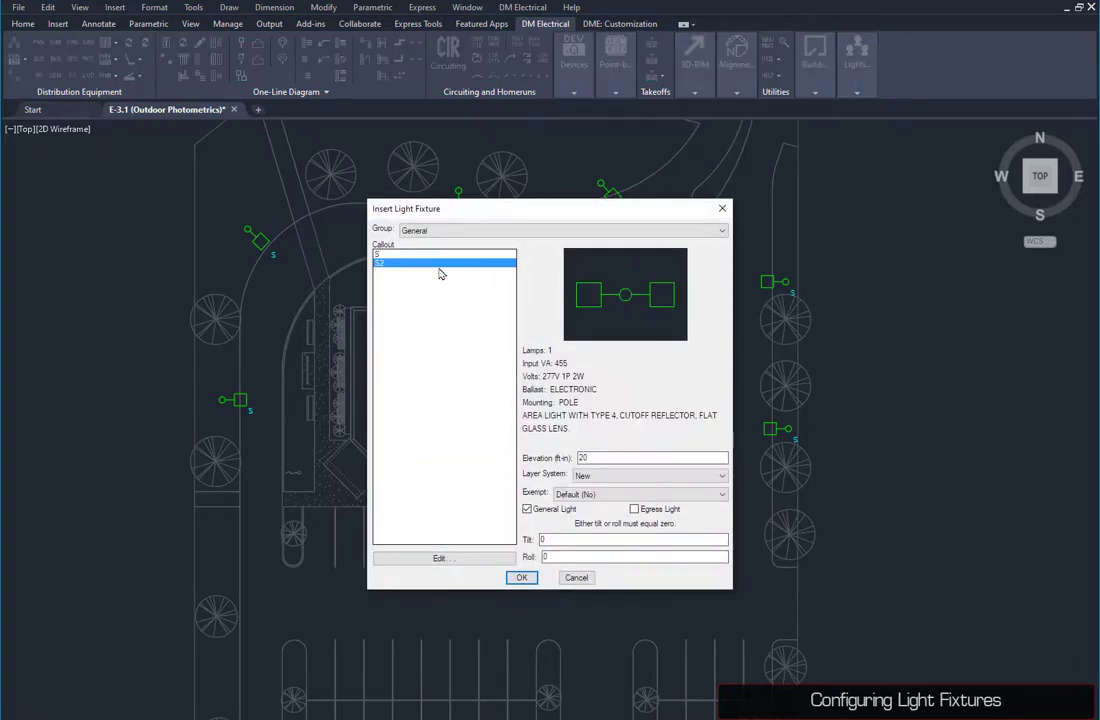
{"action": "left_click", "coordinate": [521, 577]}
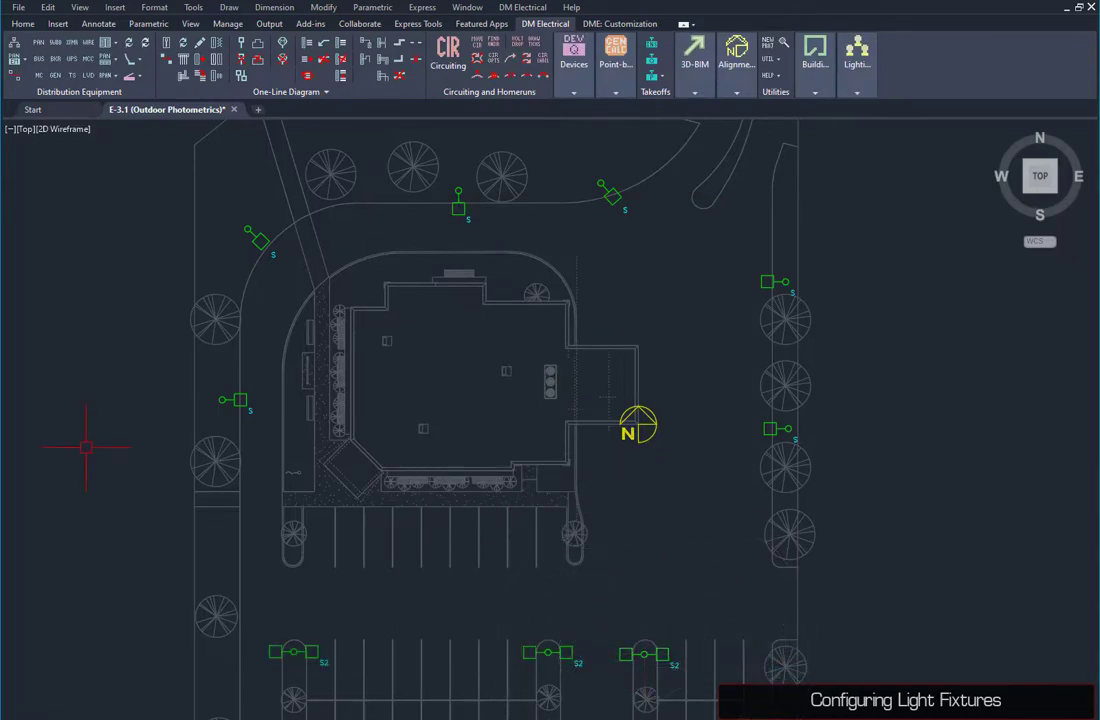
{"action": "left_click", "coordinate": [615, 50]}
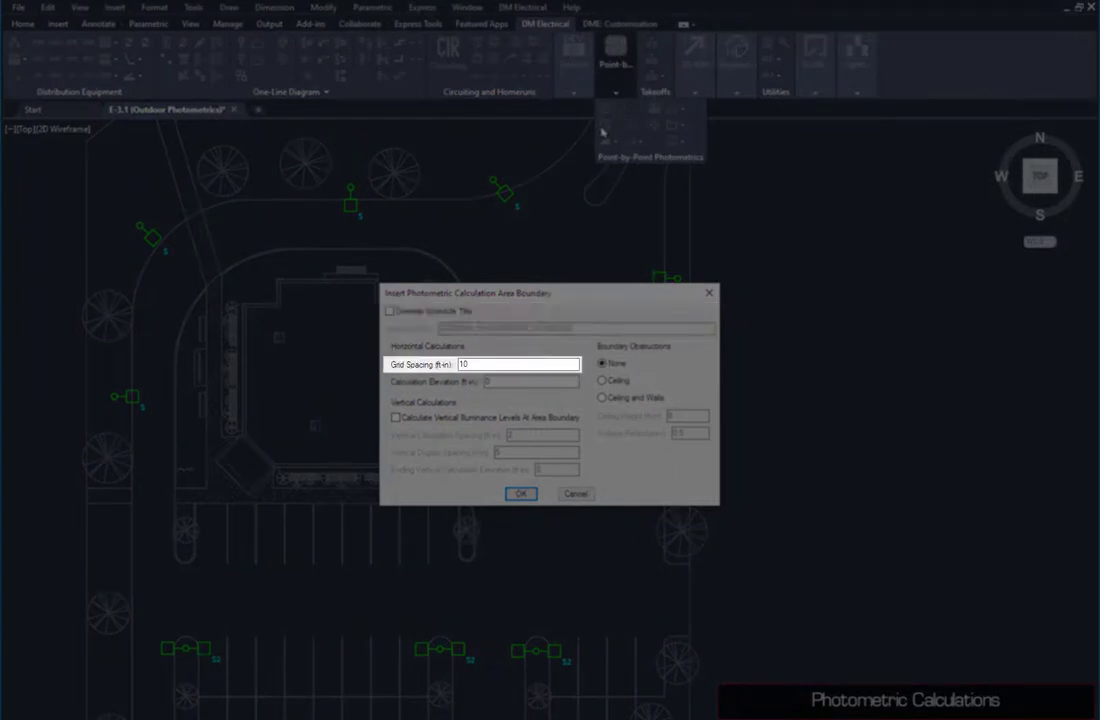
Set the calculation area grid spacing to 10 feet and confirm
{"action": "left_click", "coordinate": [530, 381]}
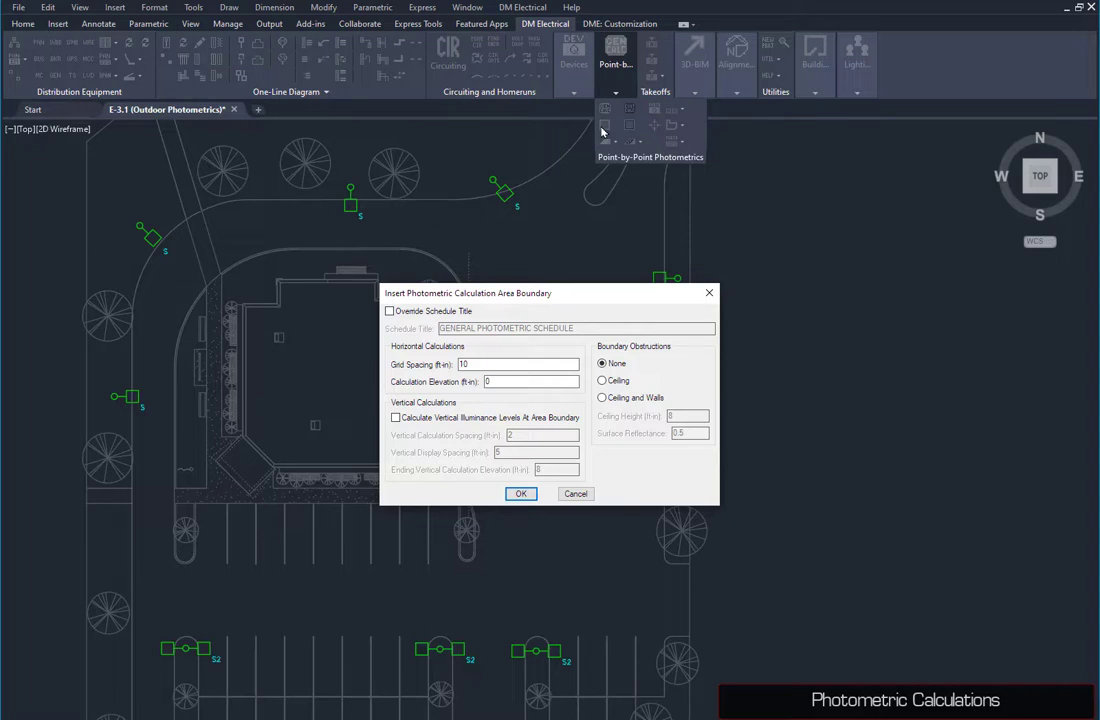
{"action": "left_click", "coordinate": [521, 493]}
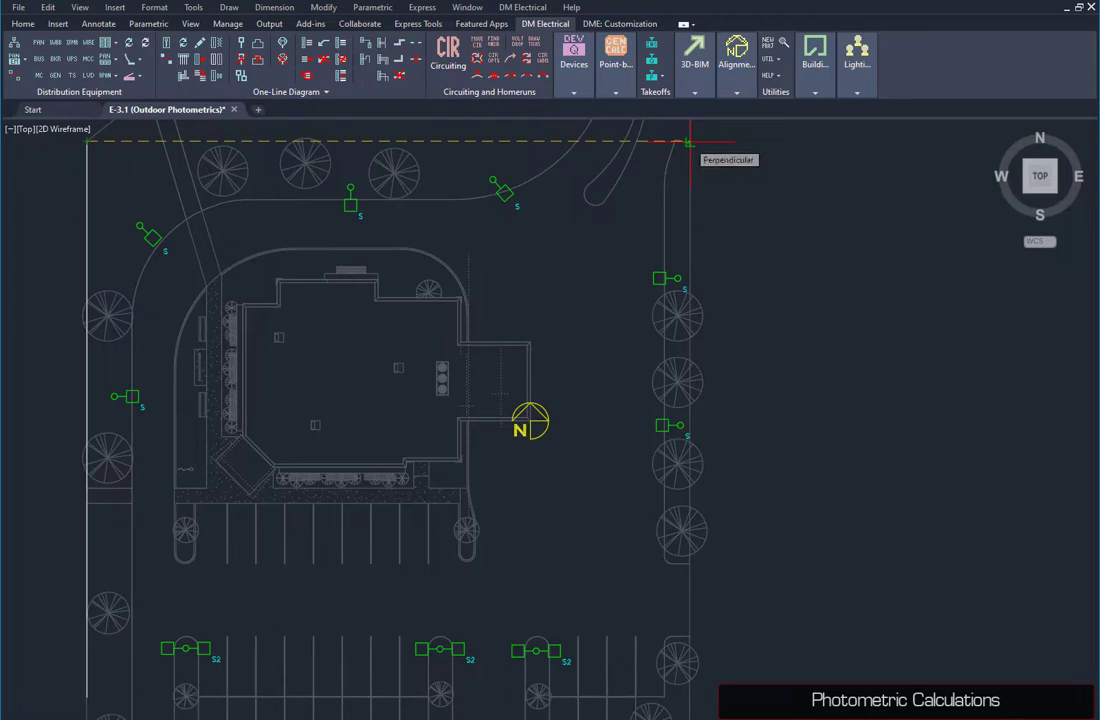
{"action": "mouse_move", "coordinate": [768, 432]}
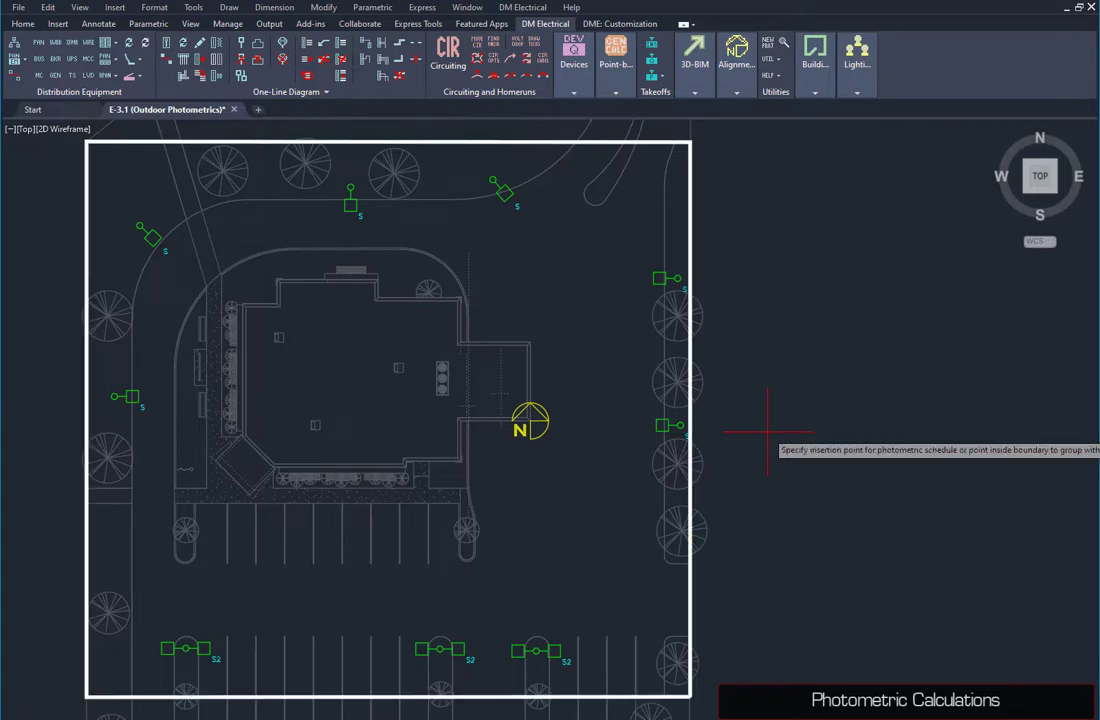
{"action": "mouse_move", "coordinate": [722, 278]}
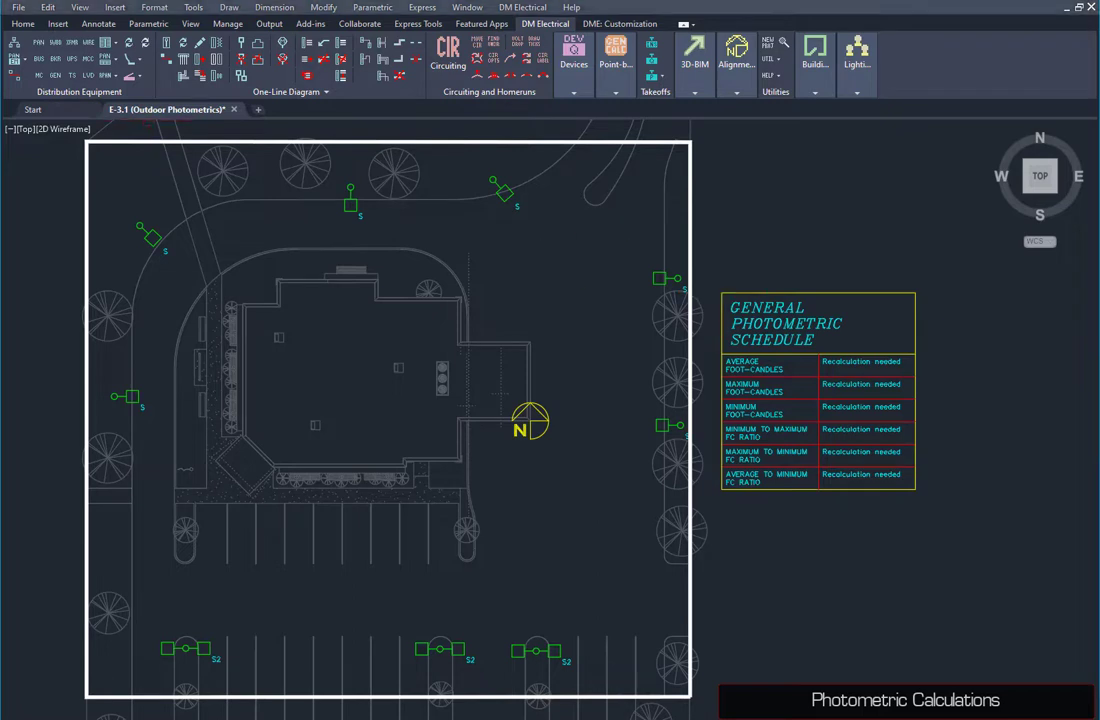
Calculate point-by-point photometrics with contour levels 5, 2 and 1
{"action": "left_click", "coordinate": [615, 63]}
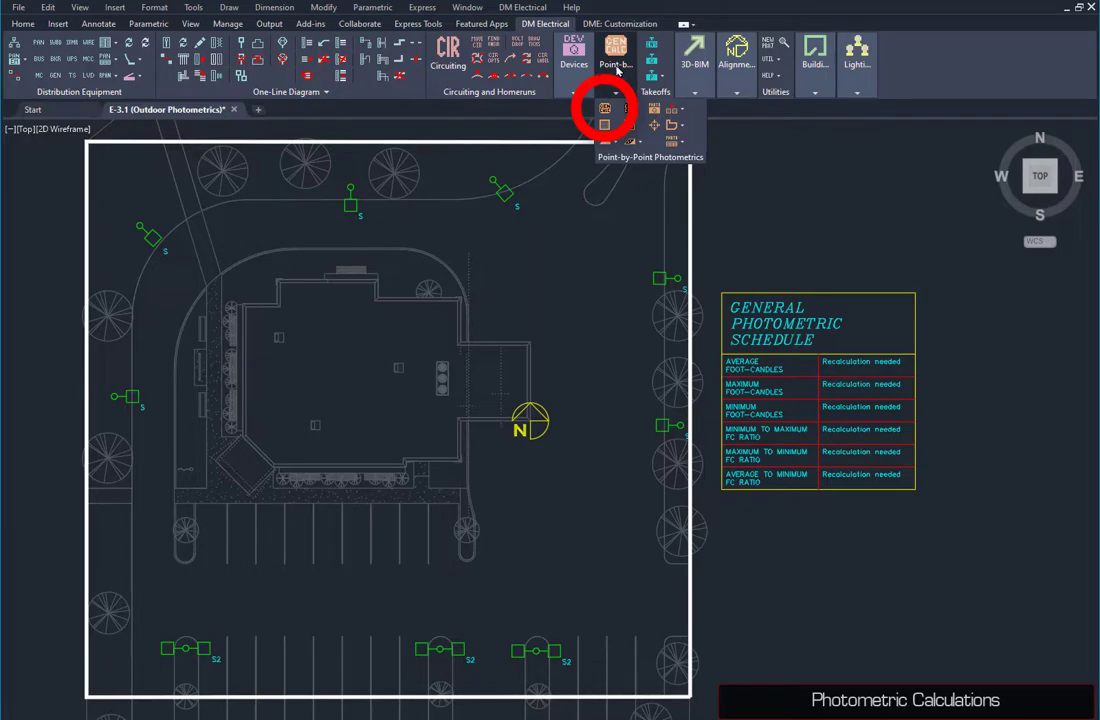
{"action": "left_click", "coordinate": [604, 109]}
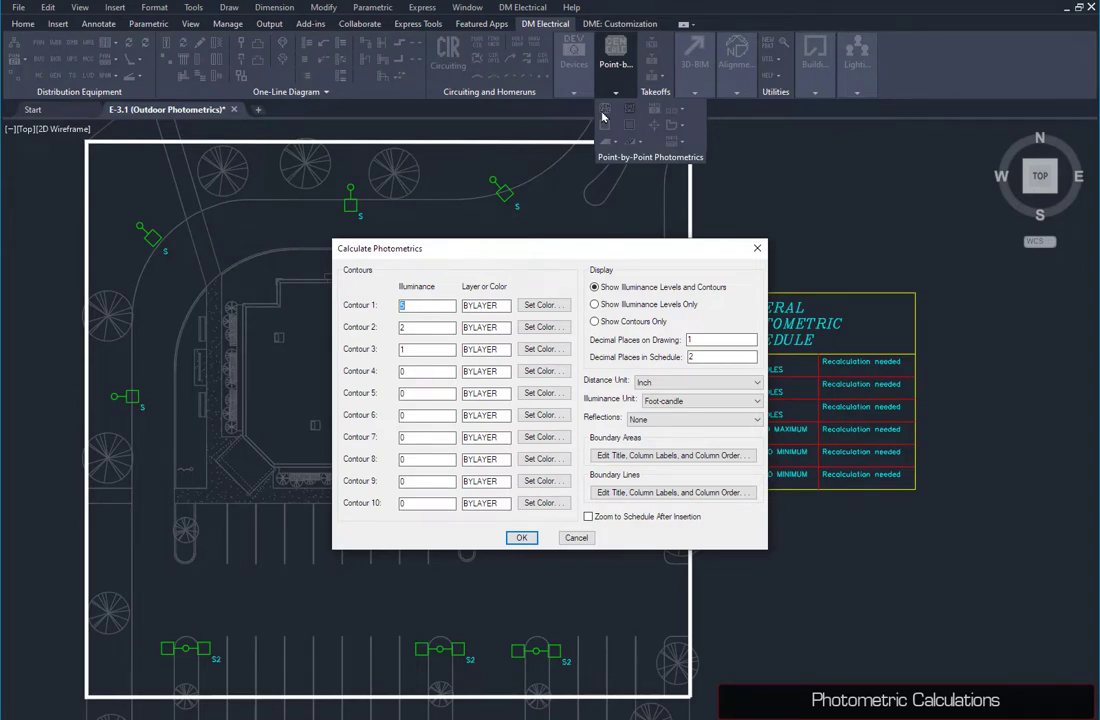
{"action": "left_click", "coordinate": [521, 537]}
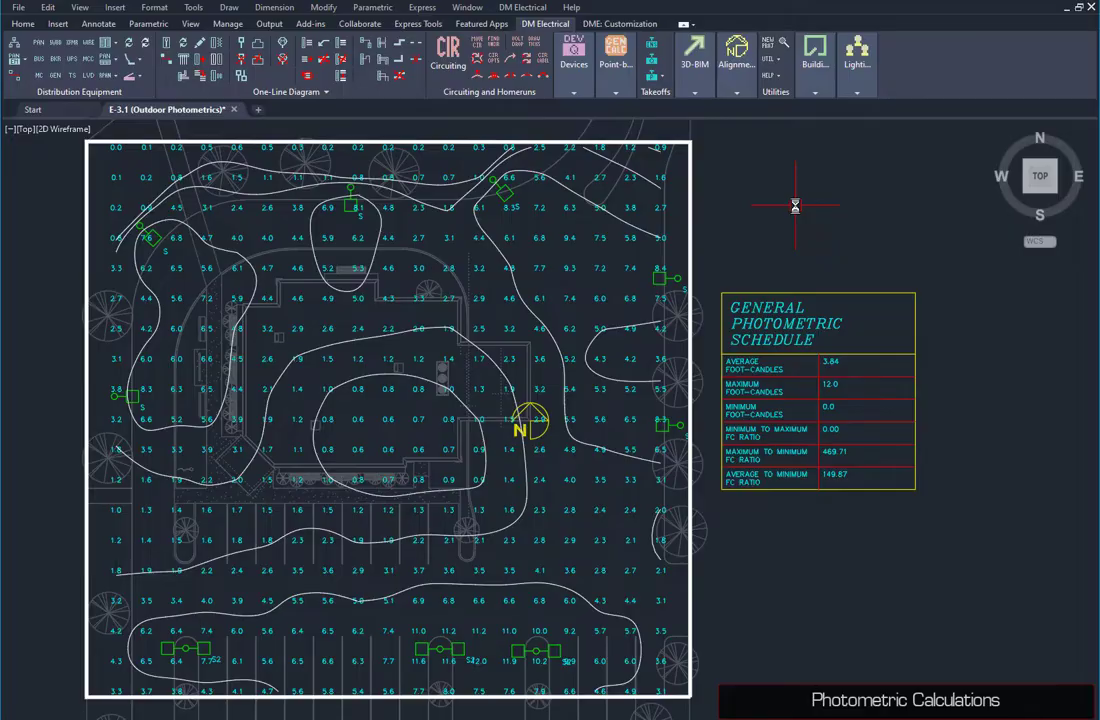
{"action": "left_click", "coordinate": [615, 64]}
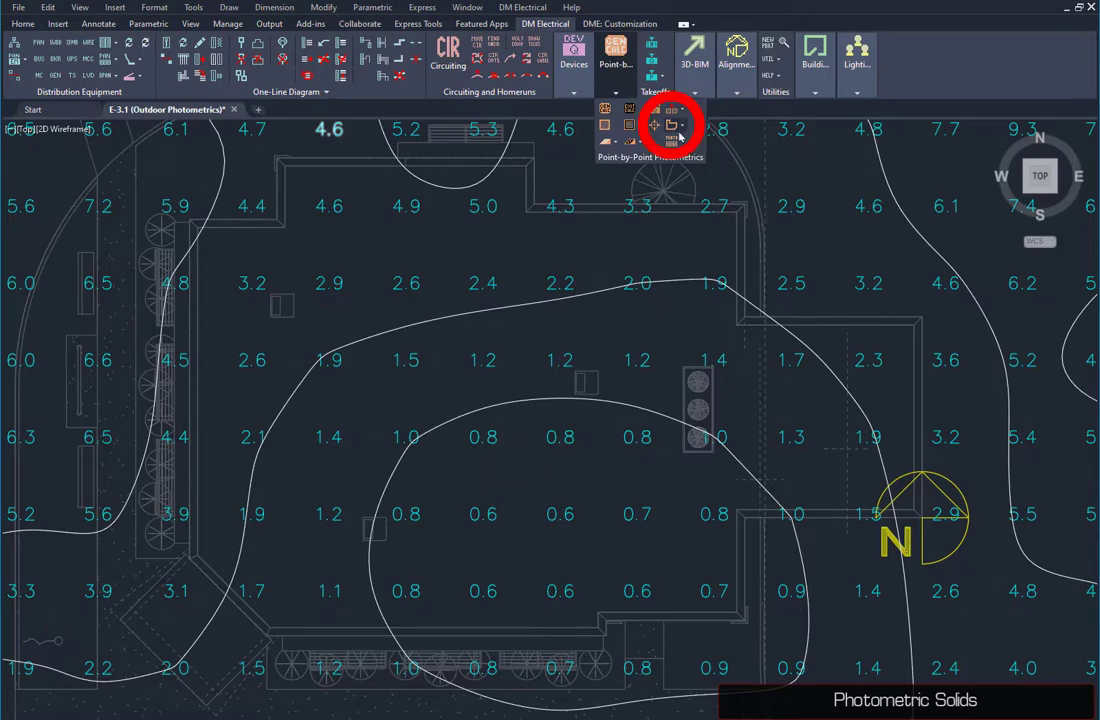
Start a shaped photometric solid from the Photometric Solid dropdown
{"action": "left_click", "coordinate": [683, 124]}
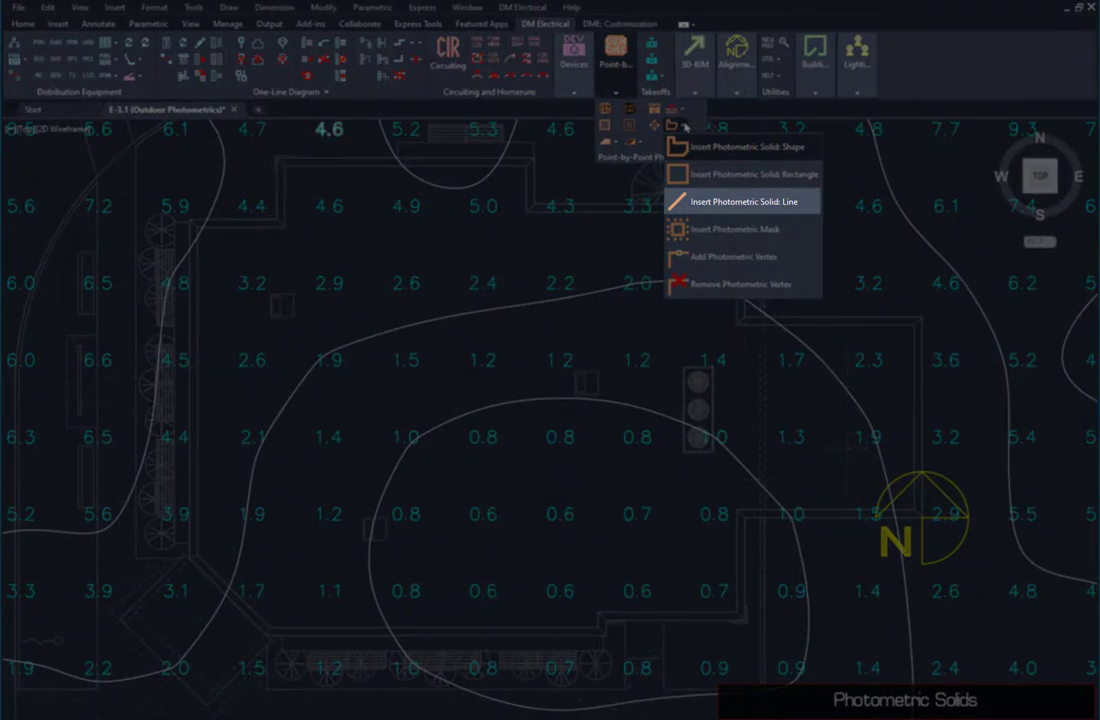
{"action": "mouse_move", "coordinate": [745, 173]}
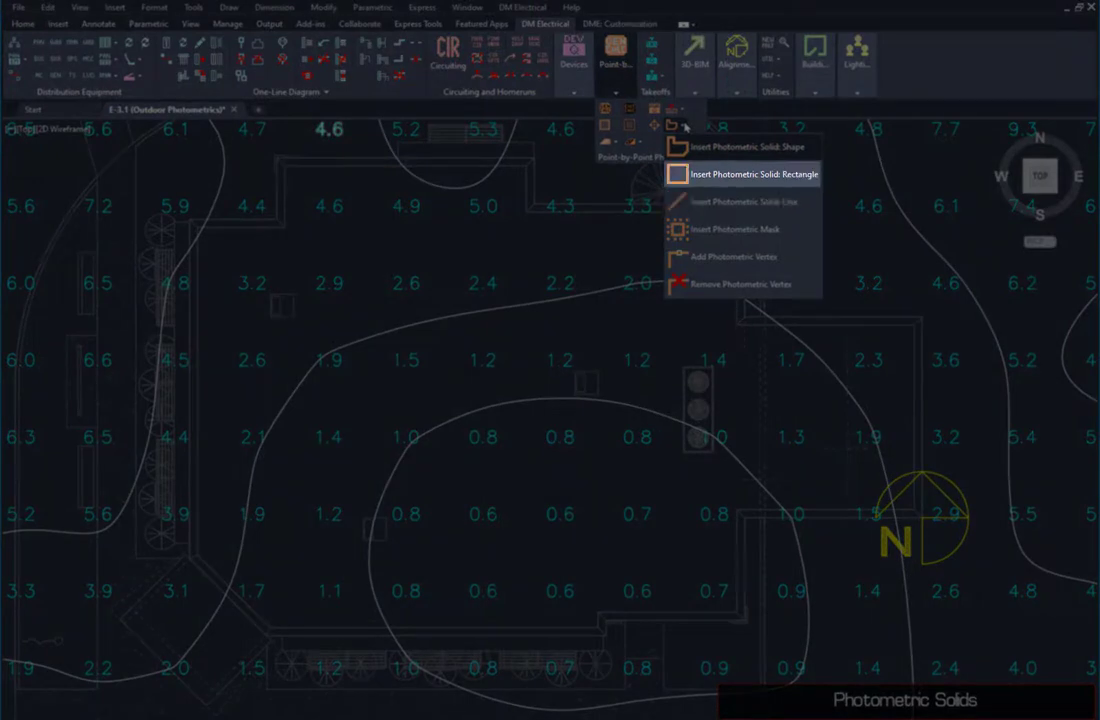
{"action": "mouse_move", "coordinate": [740, 146]}
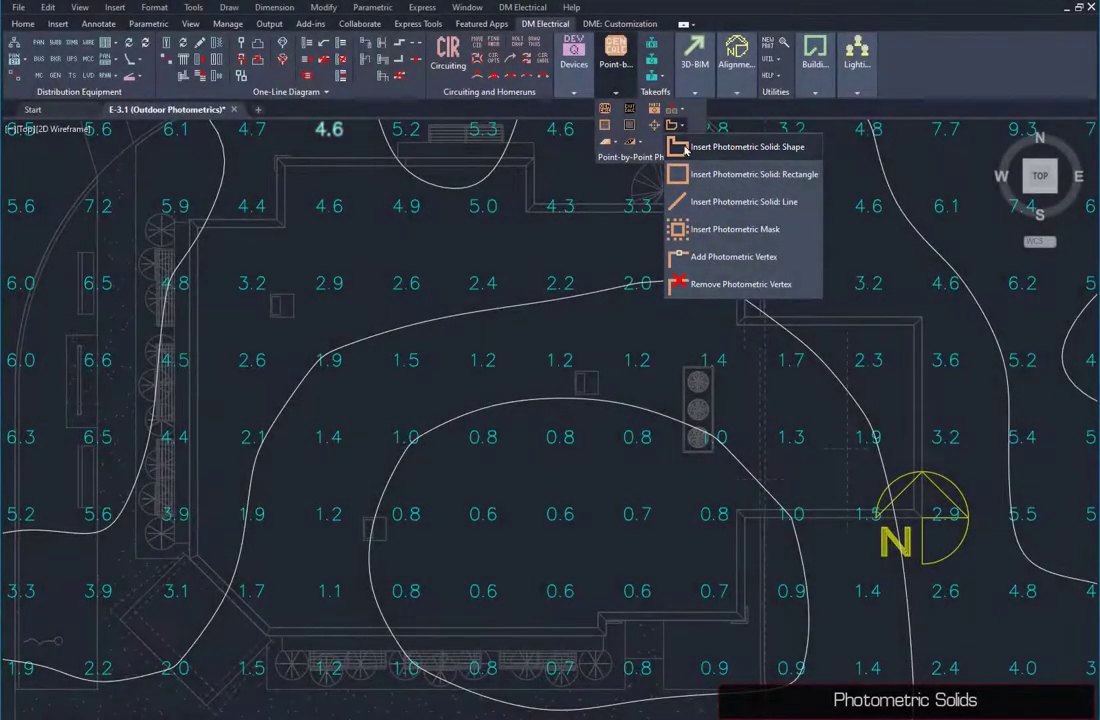
{"action": "left_click", "coordinate": [747, 146]}
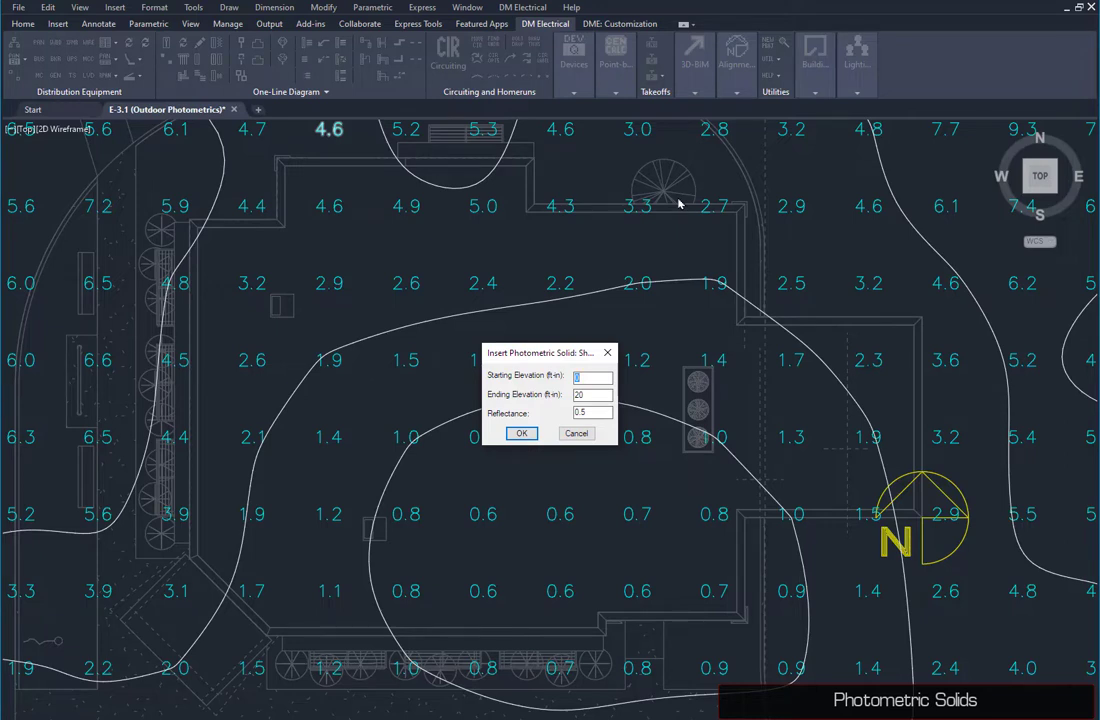
Trace the building corners as the solid and rerun Calculate Photometrics
{"action": "left_click", "coordinate": [521, 433]}
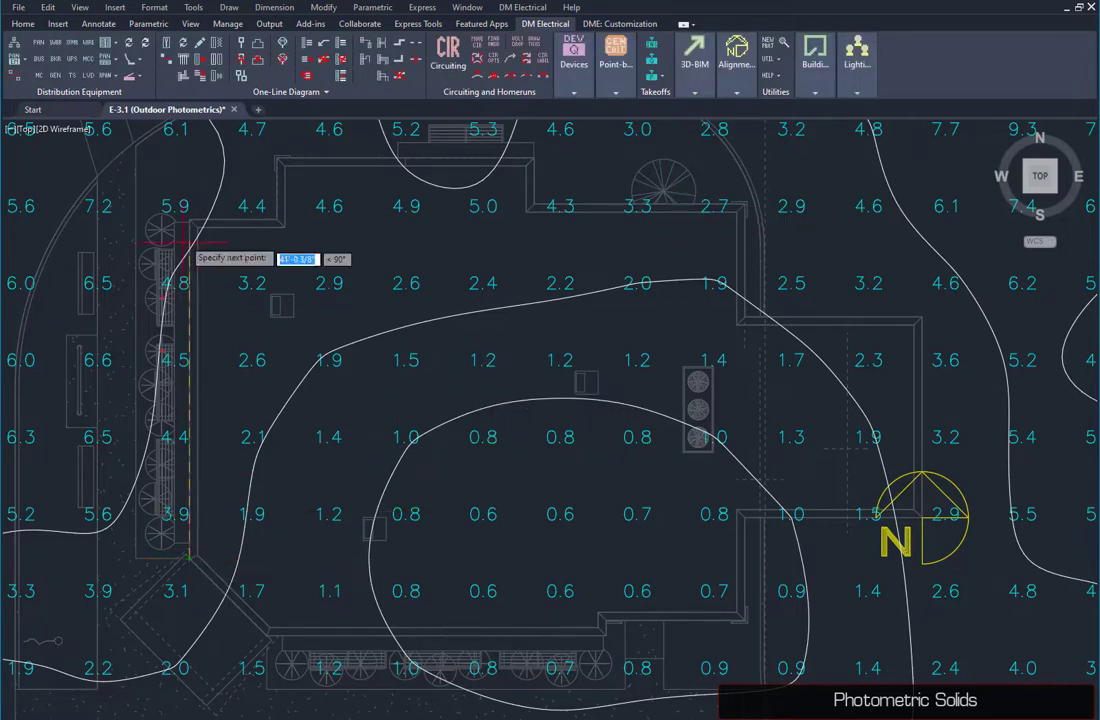
{"action": "left_click", "coordinate": [271, 160]}
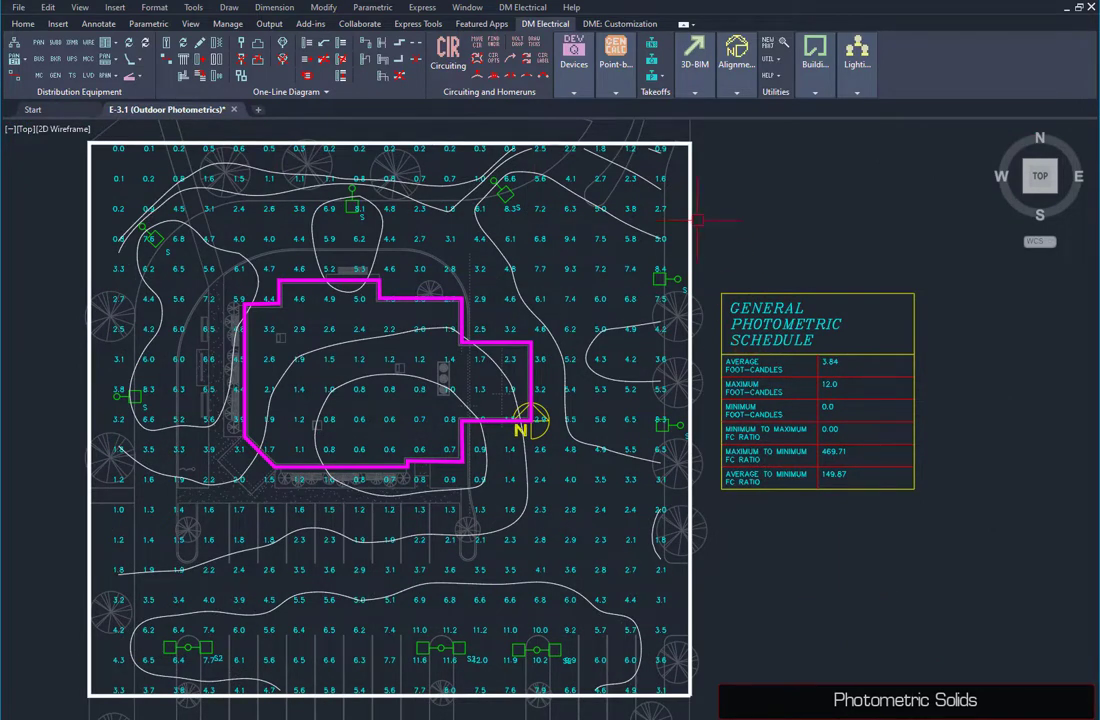
{"action": "left_click", "coordinate": [606, 109]}
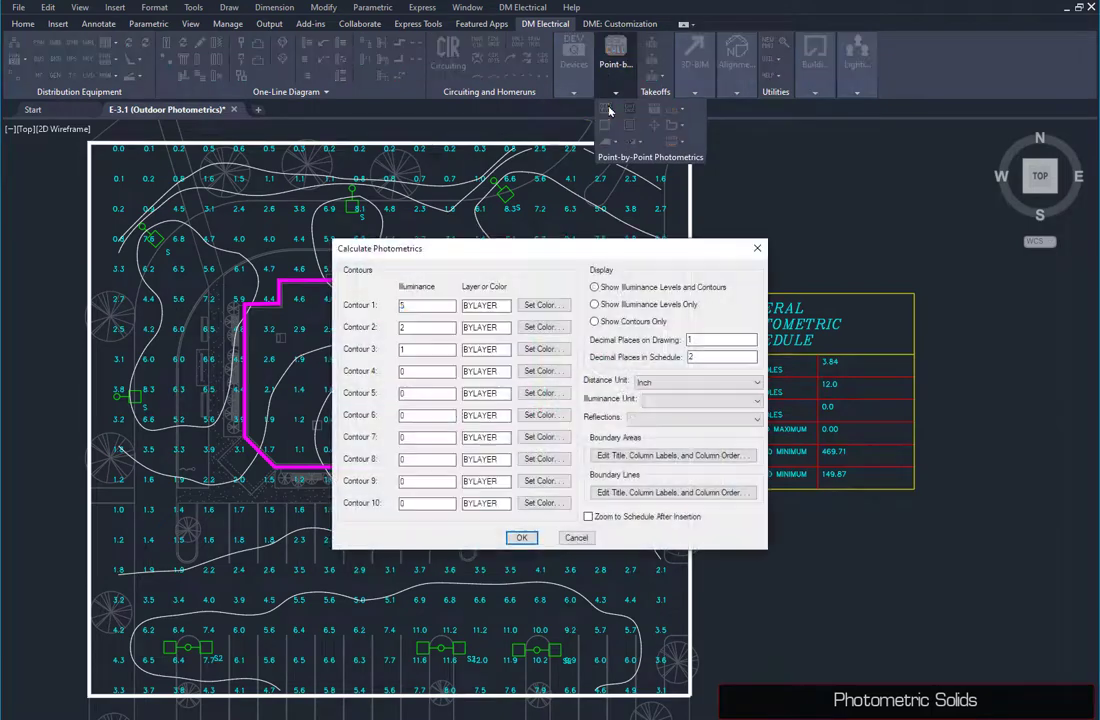
{"action": "left_click", "coordinate": [521, 537]}
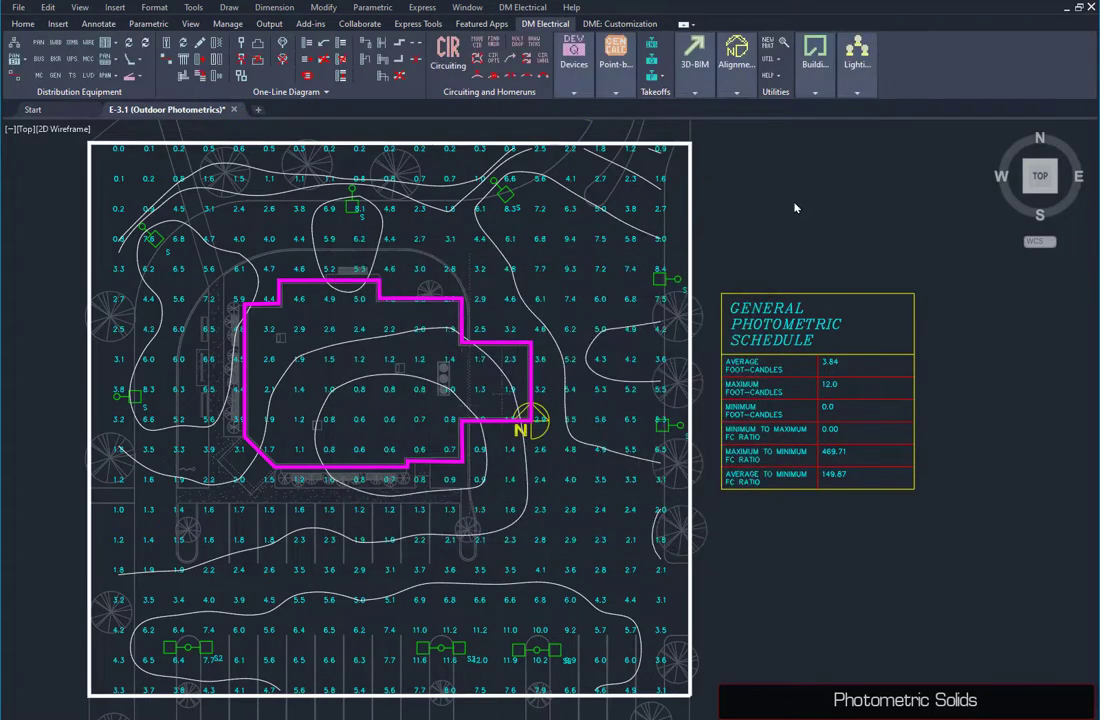